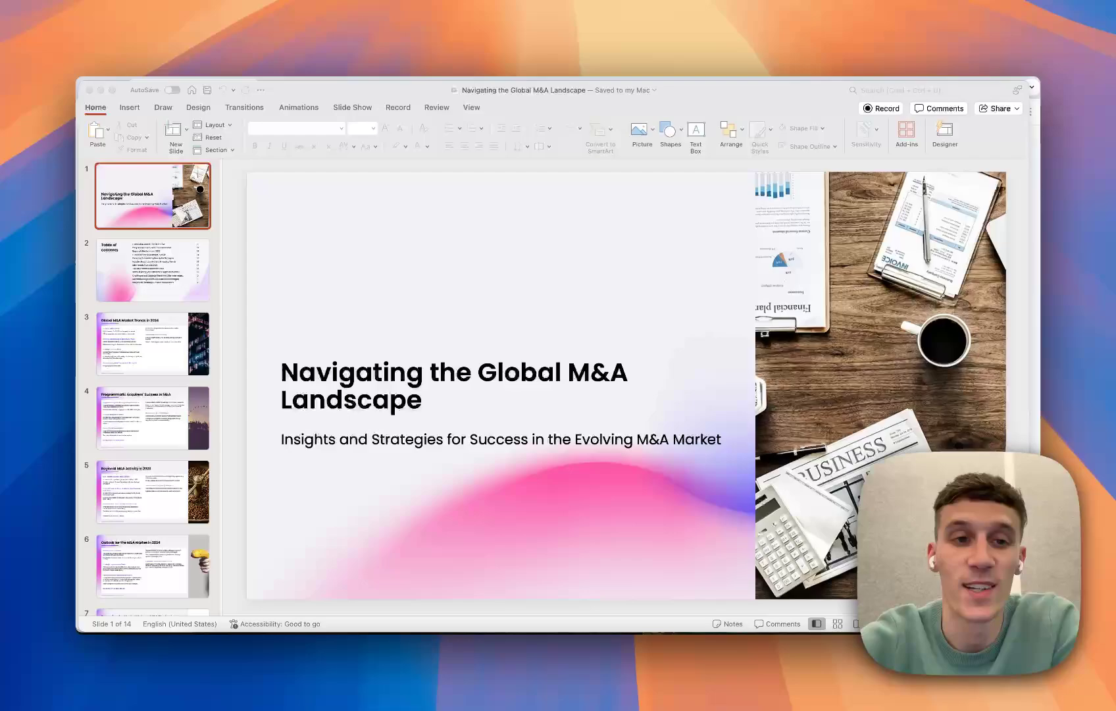
mouse_move(560, 628)
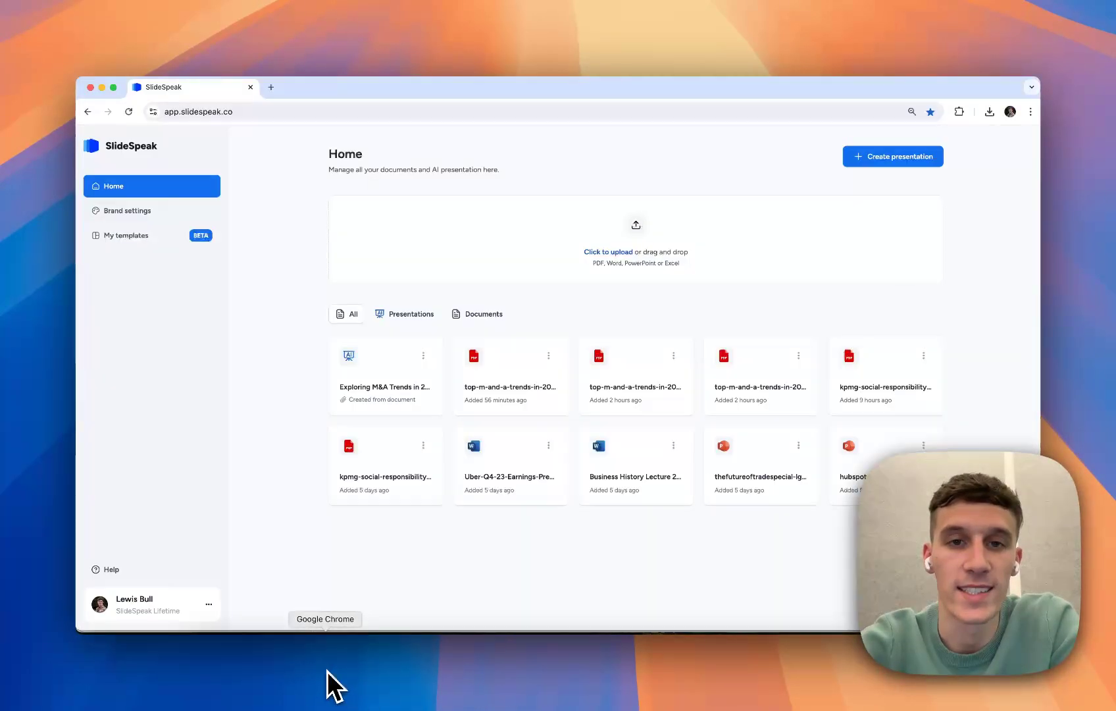
mouse_move(374, 192)
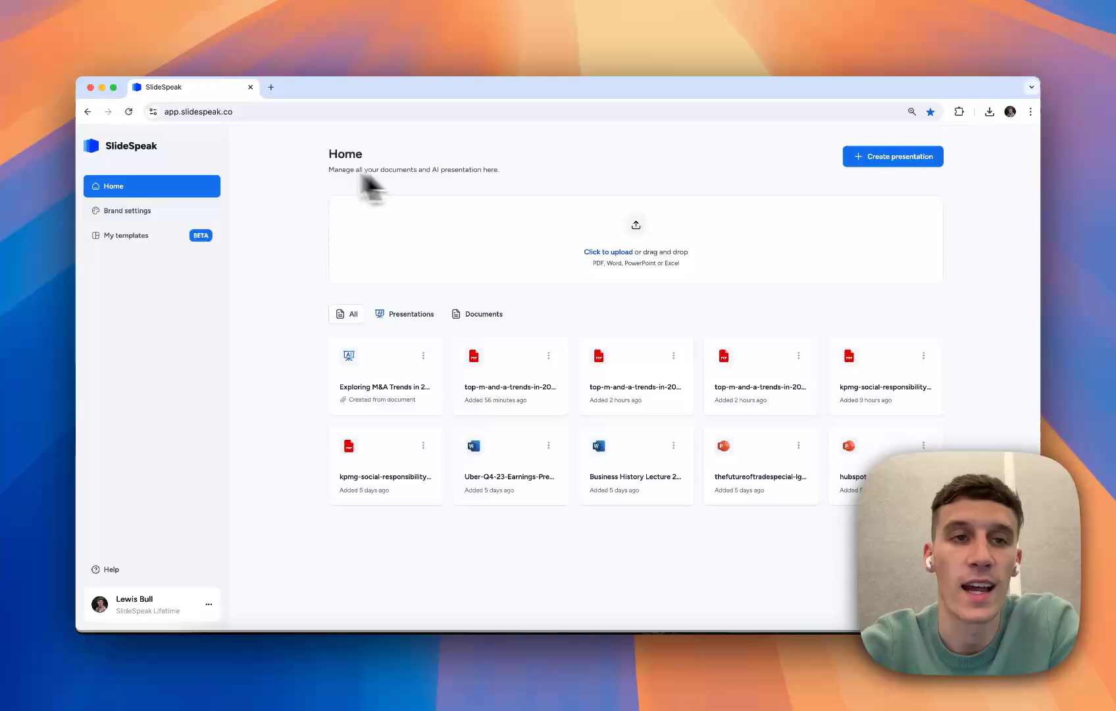
mouse_move(485, 190)
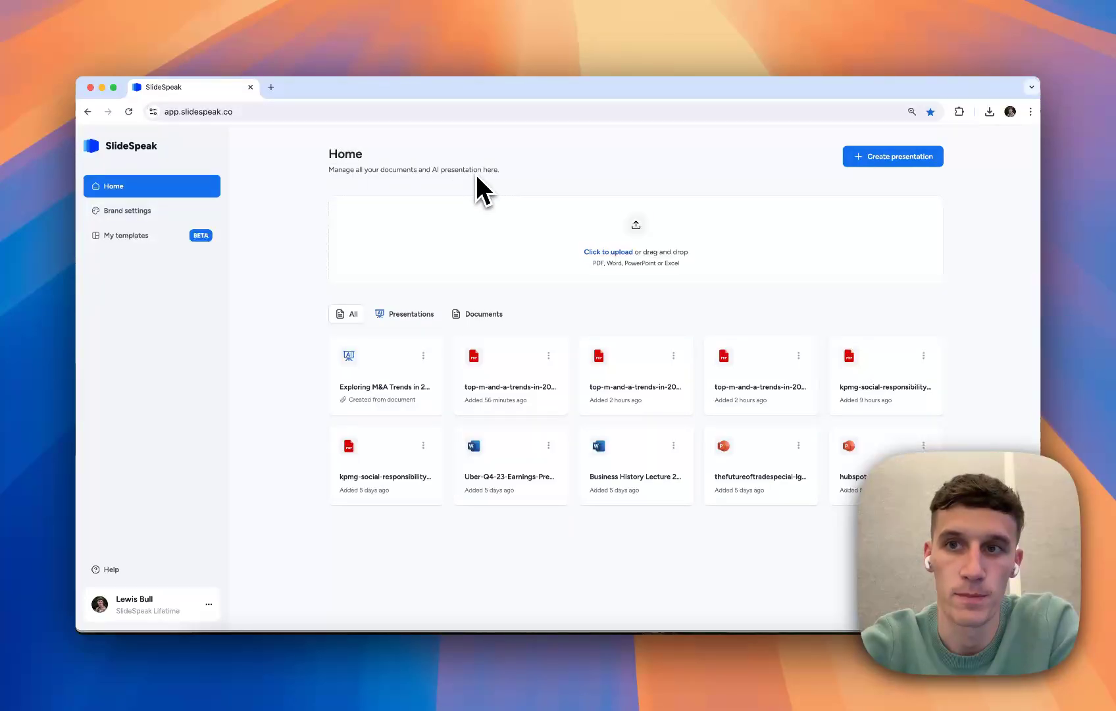
Step: Upload top-m-and-a-trends-in-2024.pdf from the Desktop as a new presentation's source document
click(892, 156)
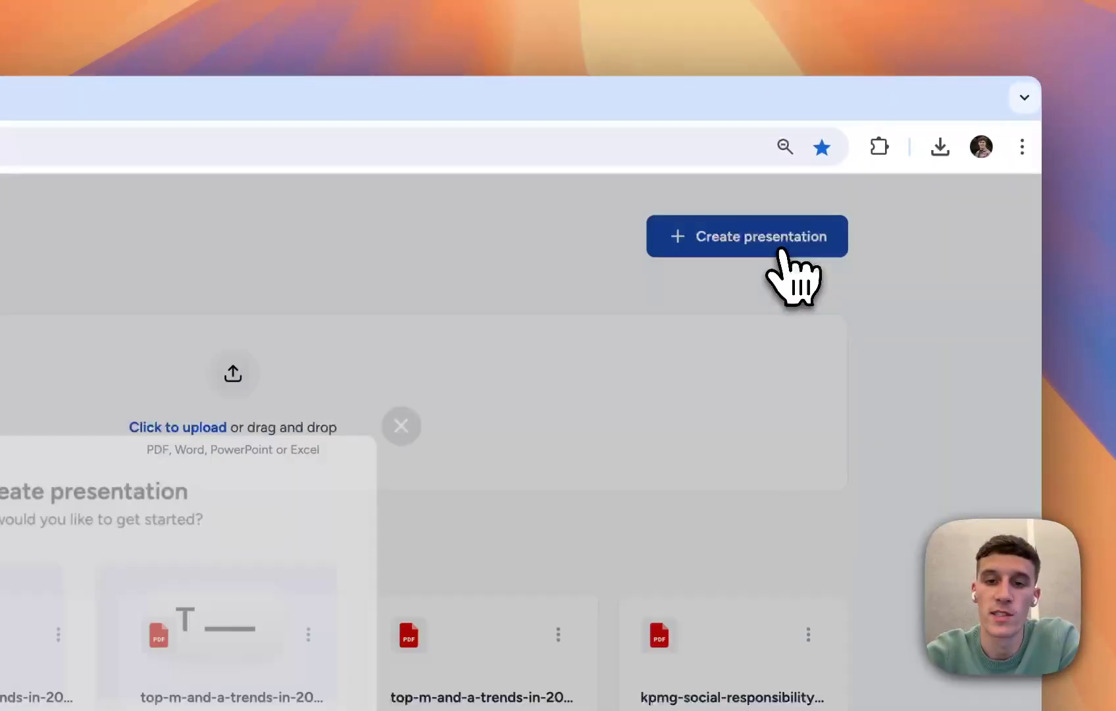
click(746, 236)
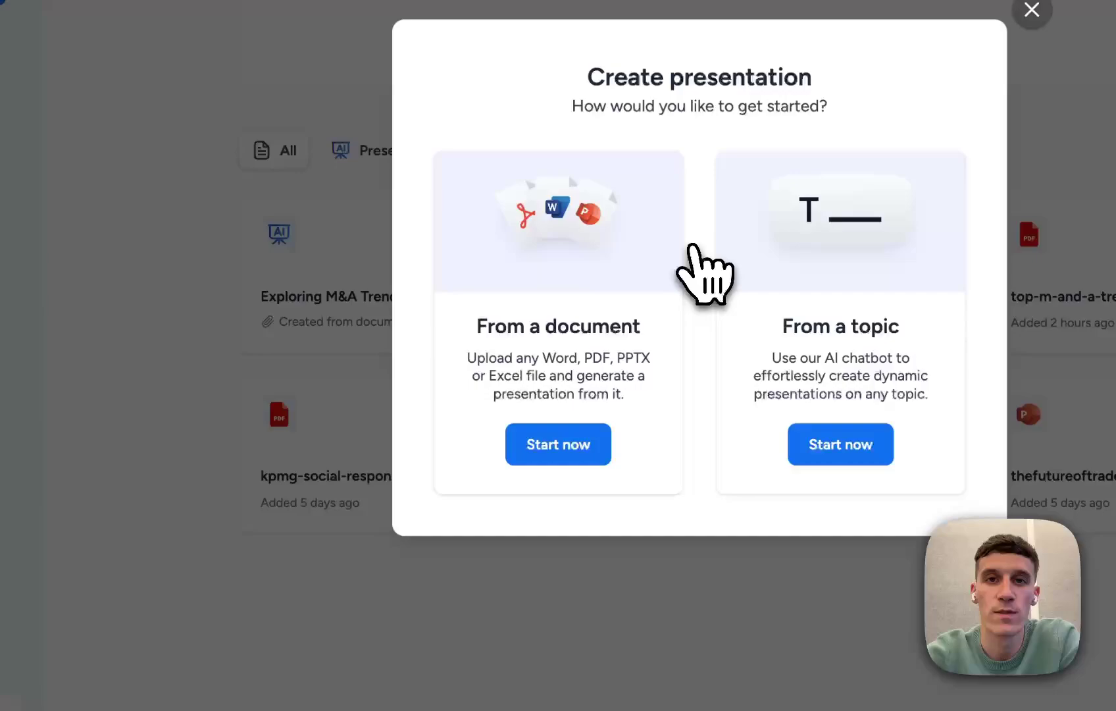
click(558, 445)
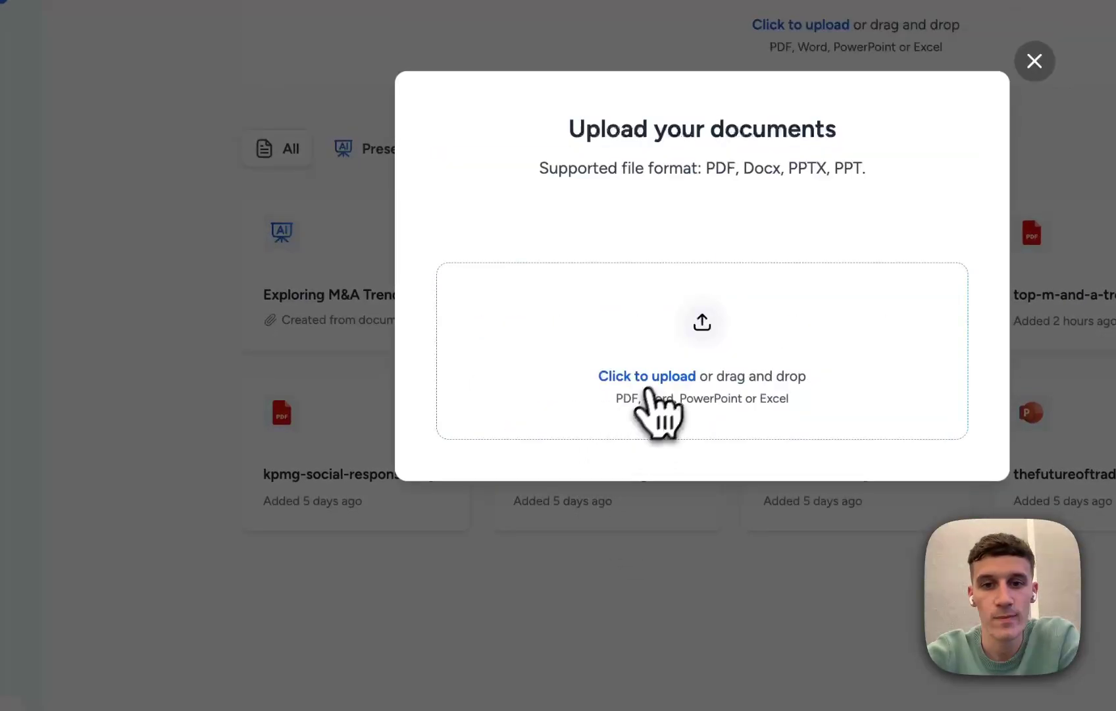
click(646, 375)
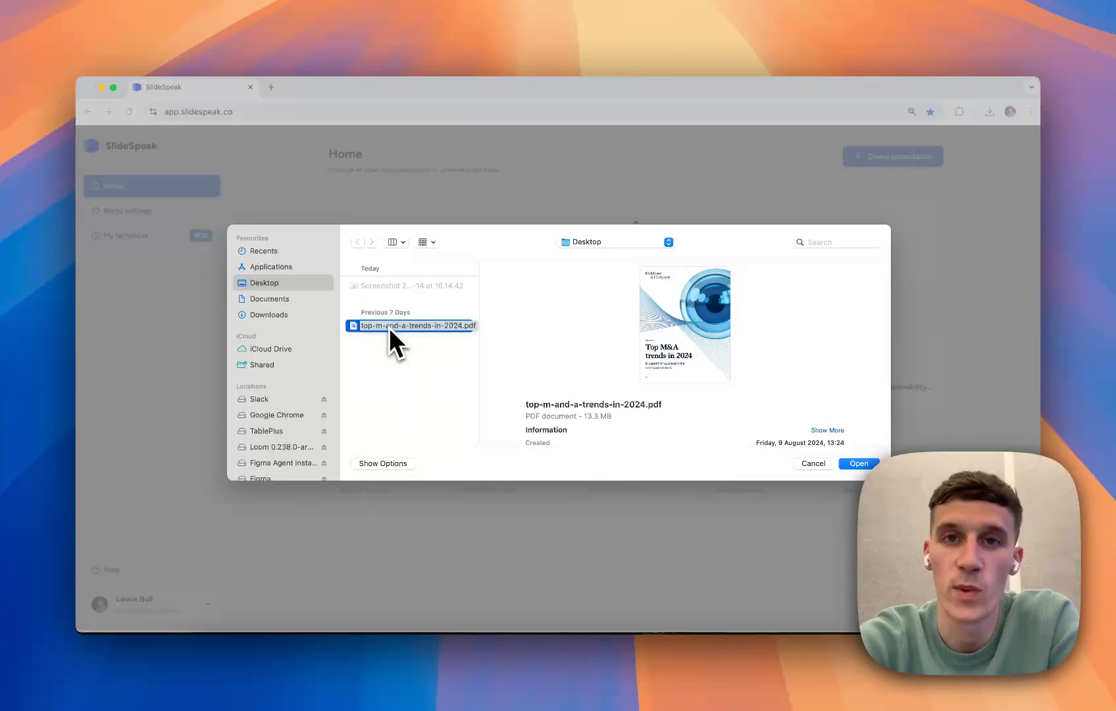
click(858, 463)
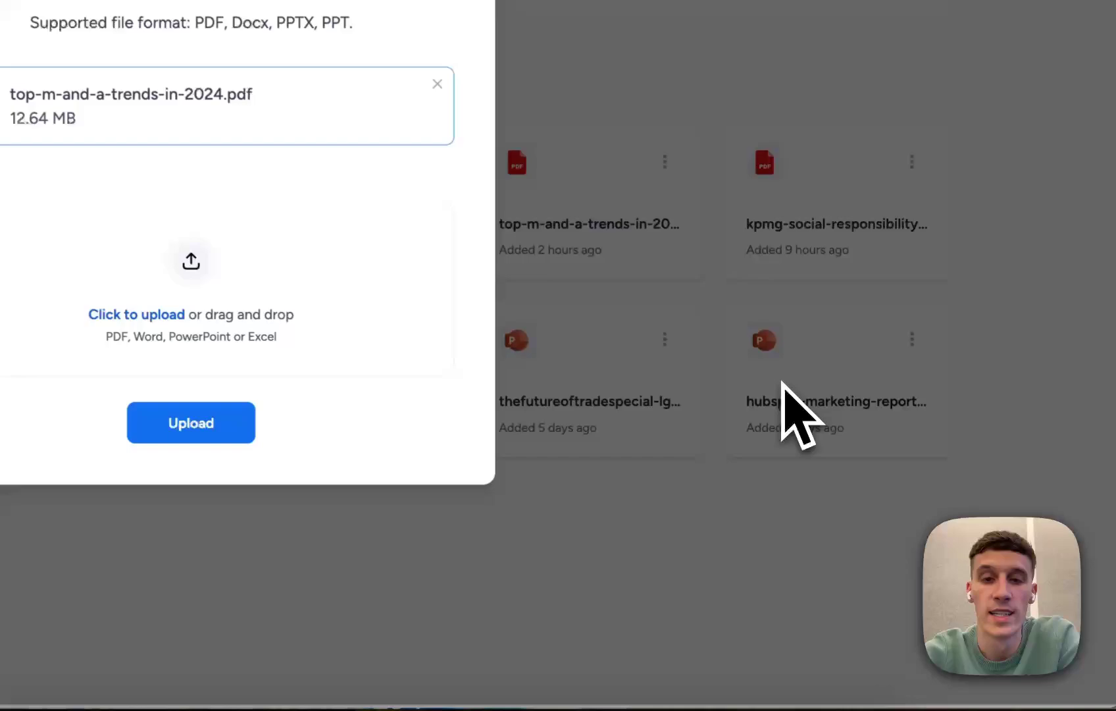
click(191, 423)
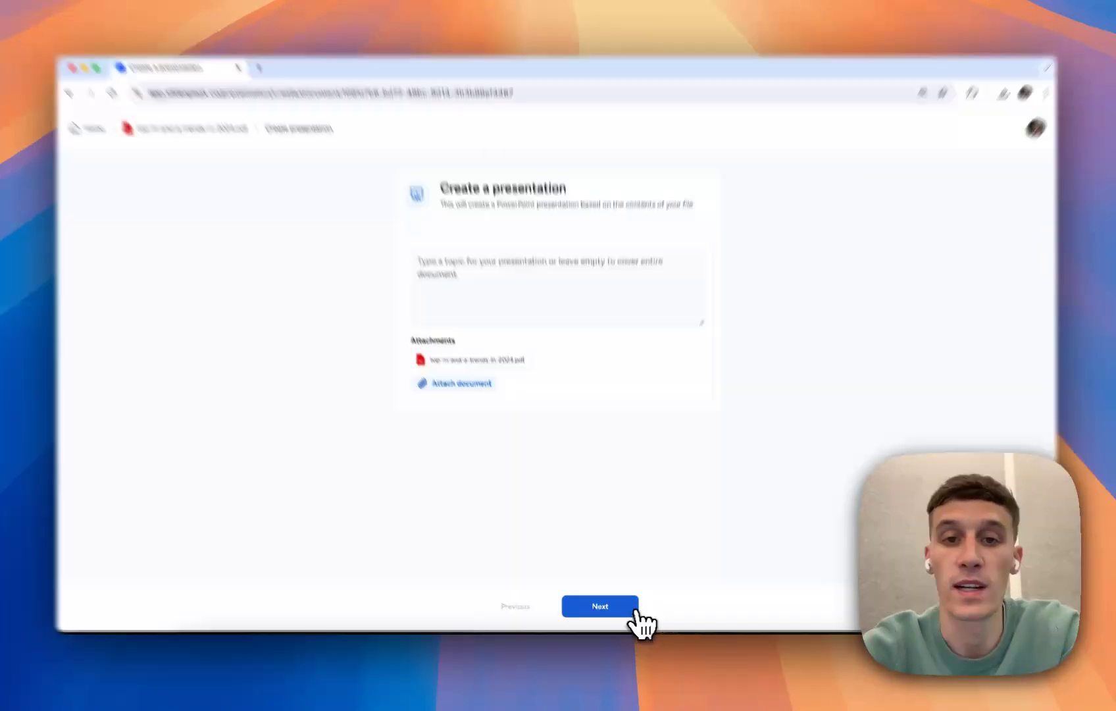
Step: Choose Informative 8-12 slides, Professional tone, and use wording from the document
click(599, 606)
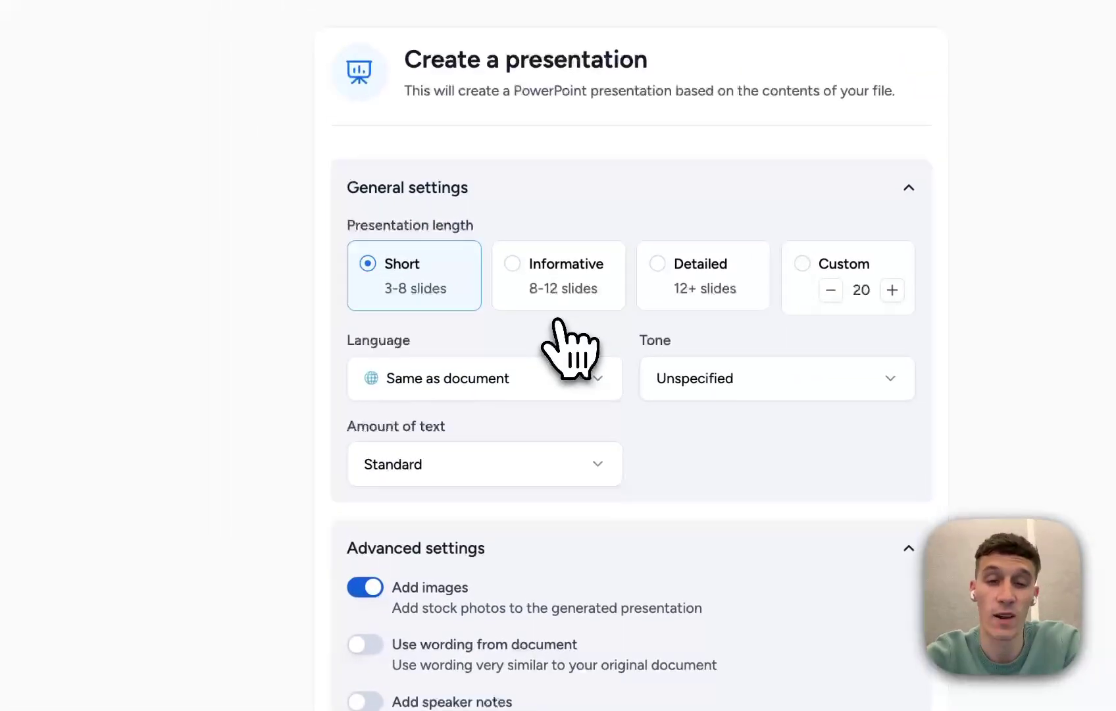
click(776, 383)
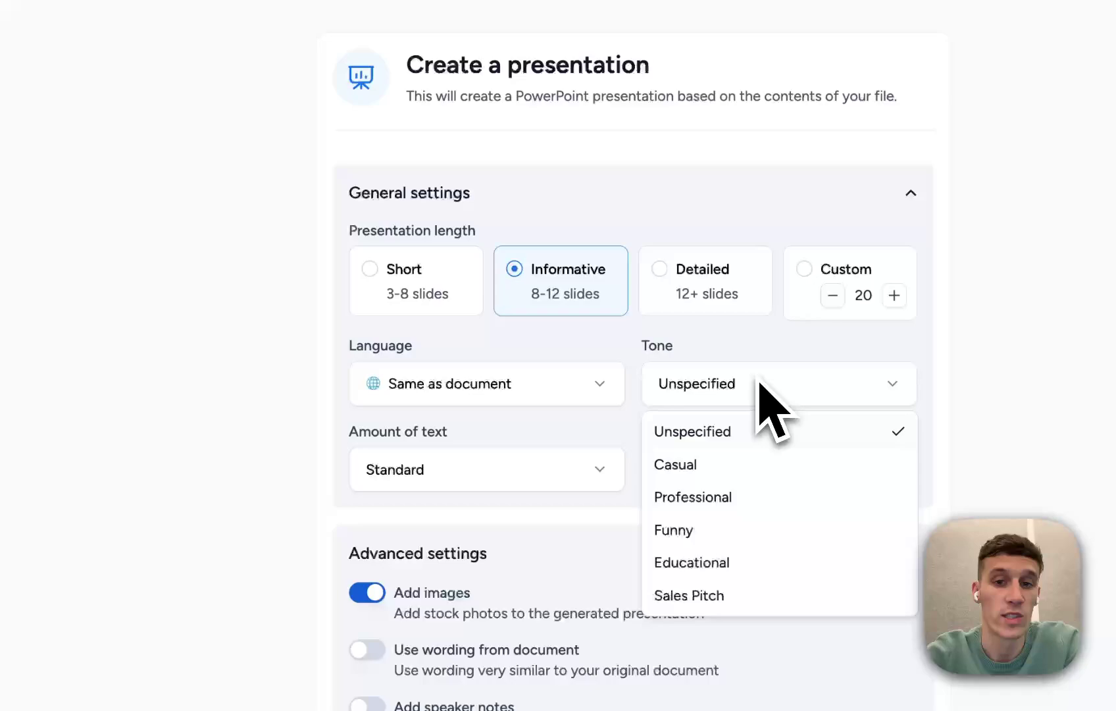
click(692, 497)
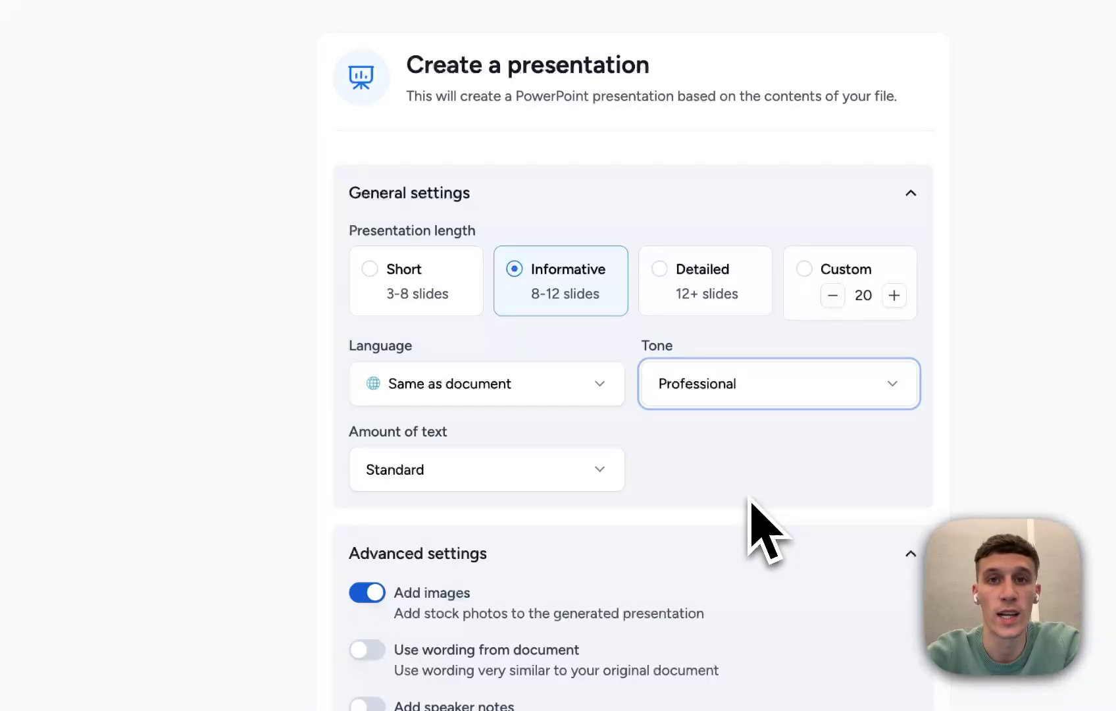
mouse_move(740, 406)
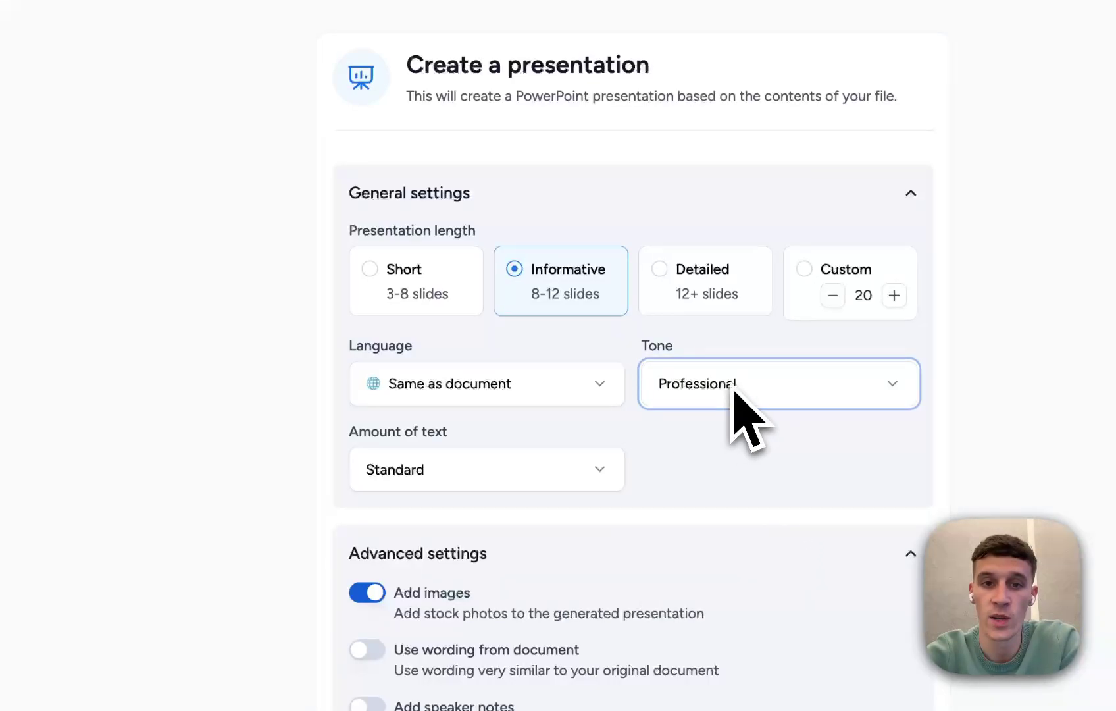
click(486, 469)
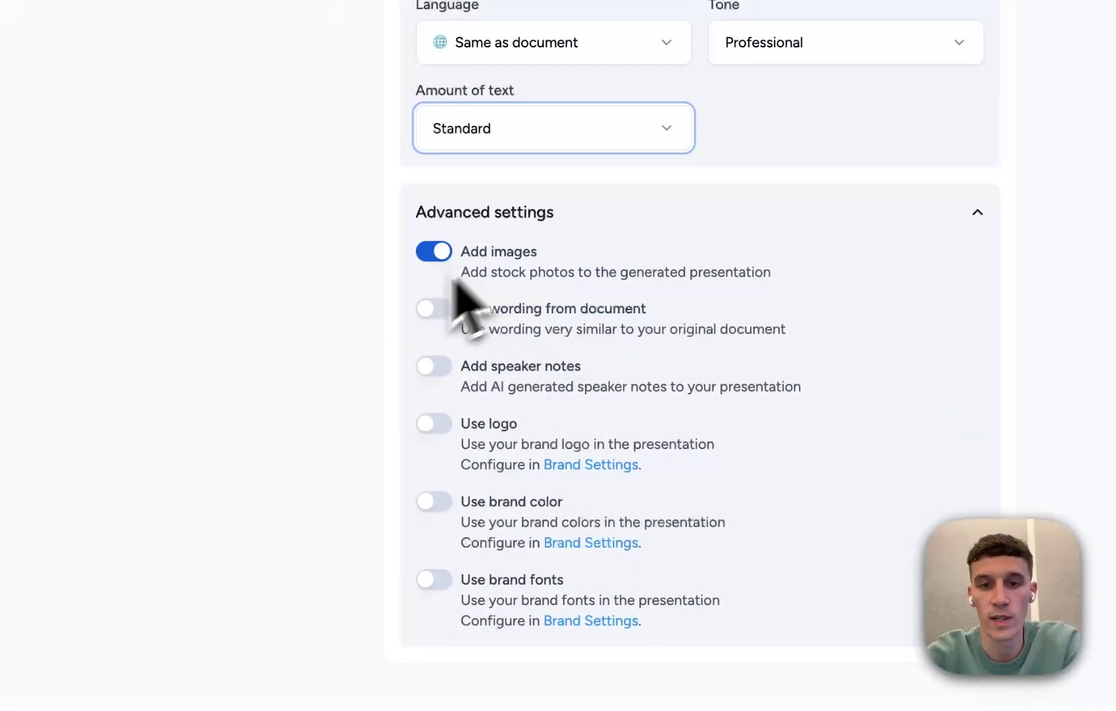
click(433, 307)
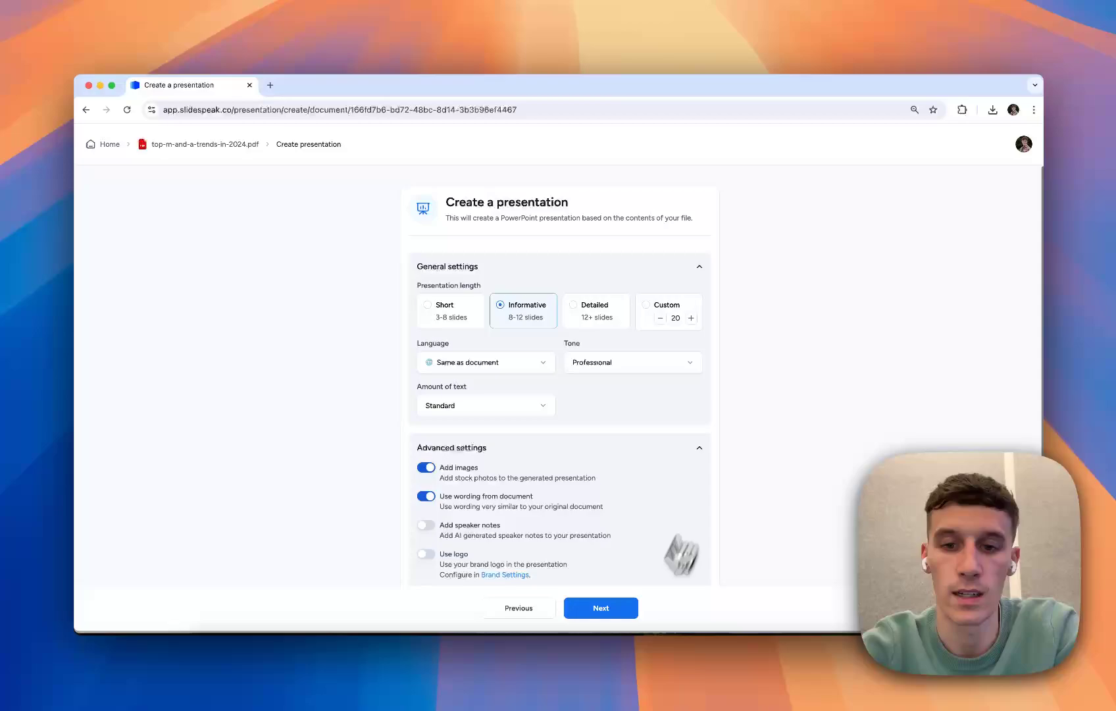
click(600, 607)
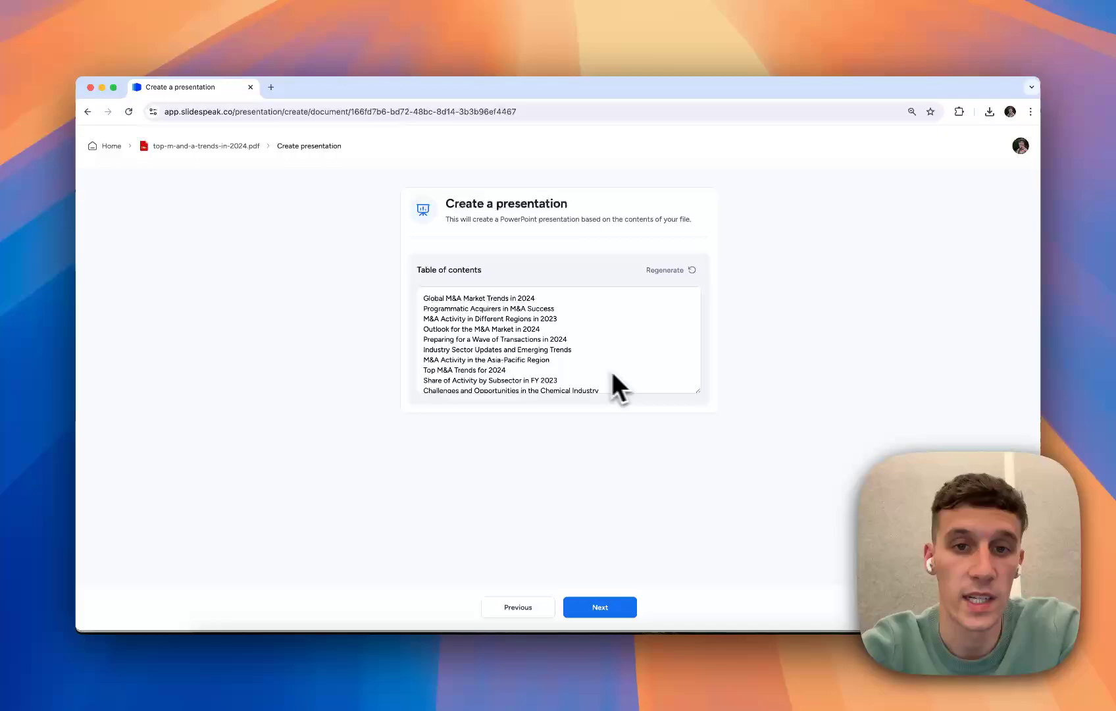
mouse_move(634, 390)
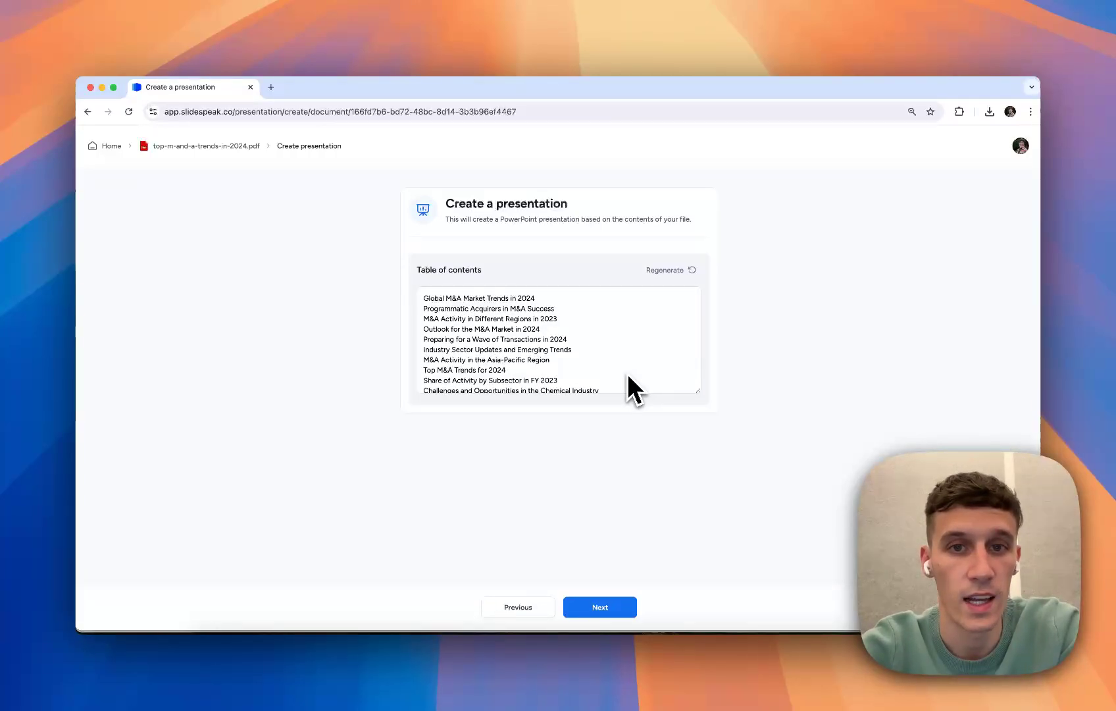
mouse_move(632, 463)
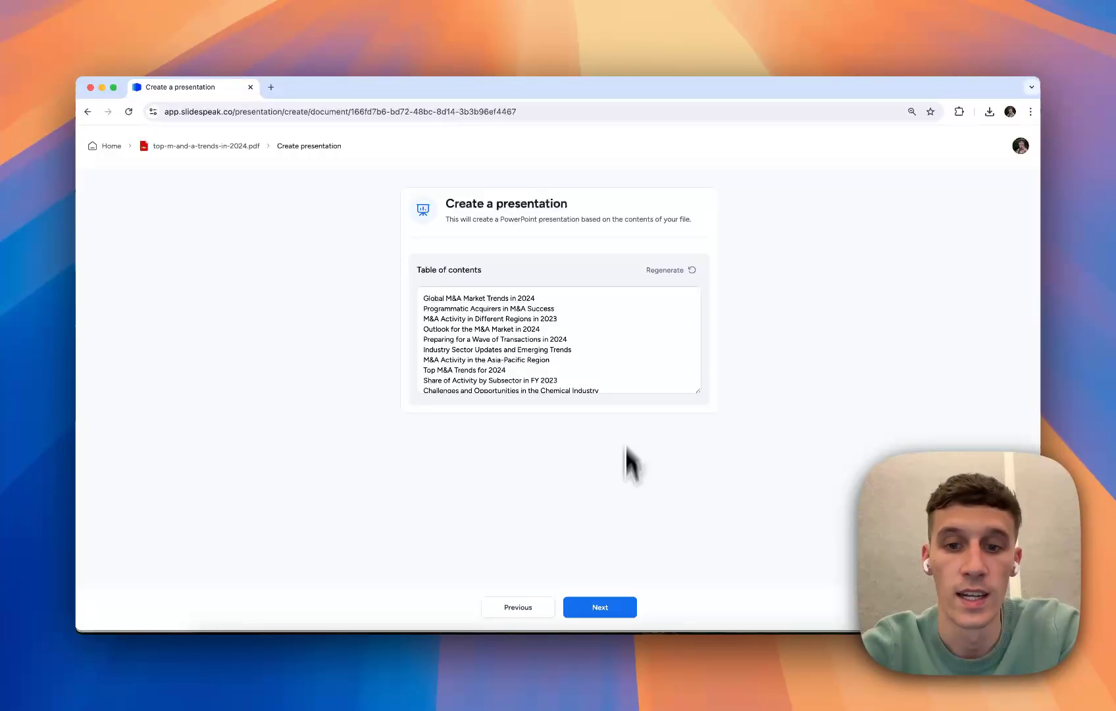
Step: Pick the pink-purple wave default template and generate the deck
click(599, 607)
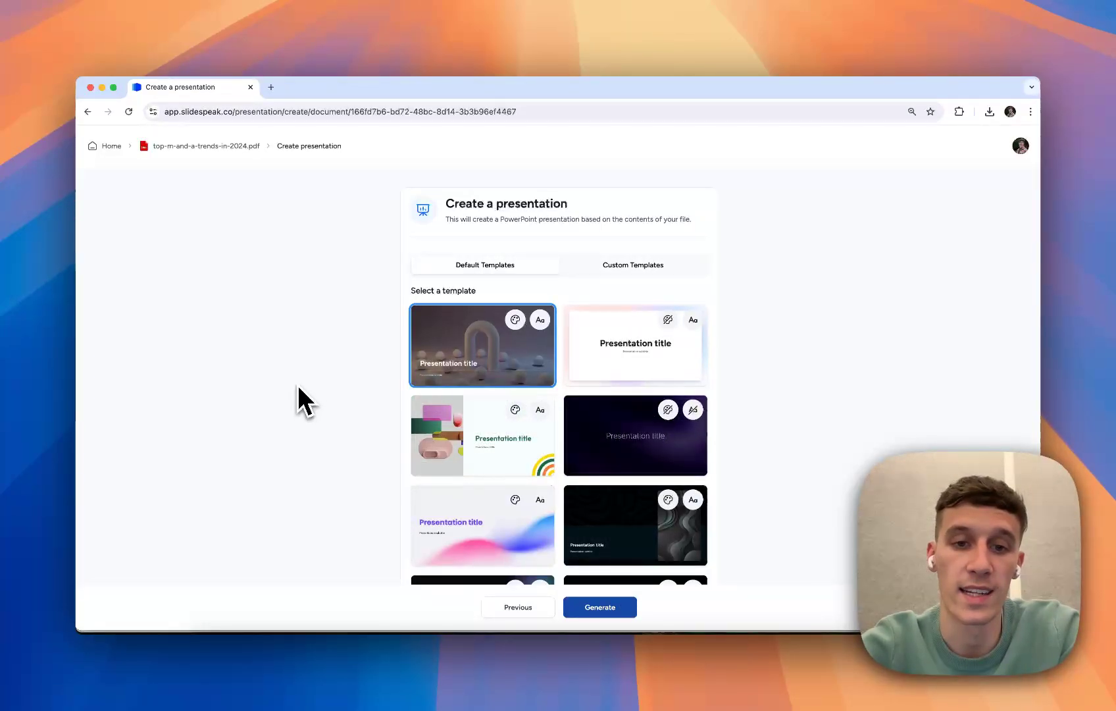
click(482, 525)
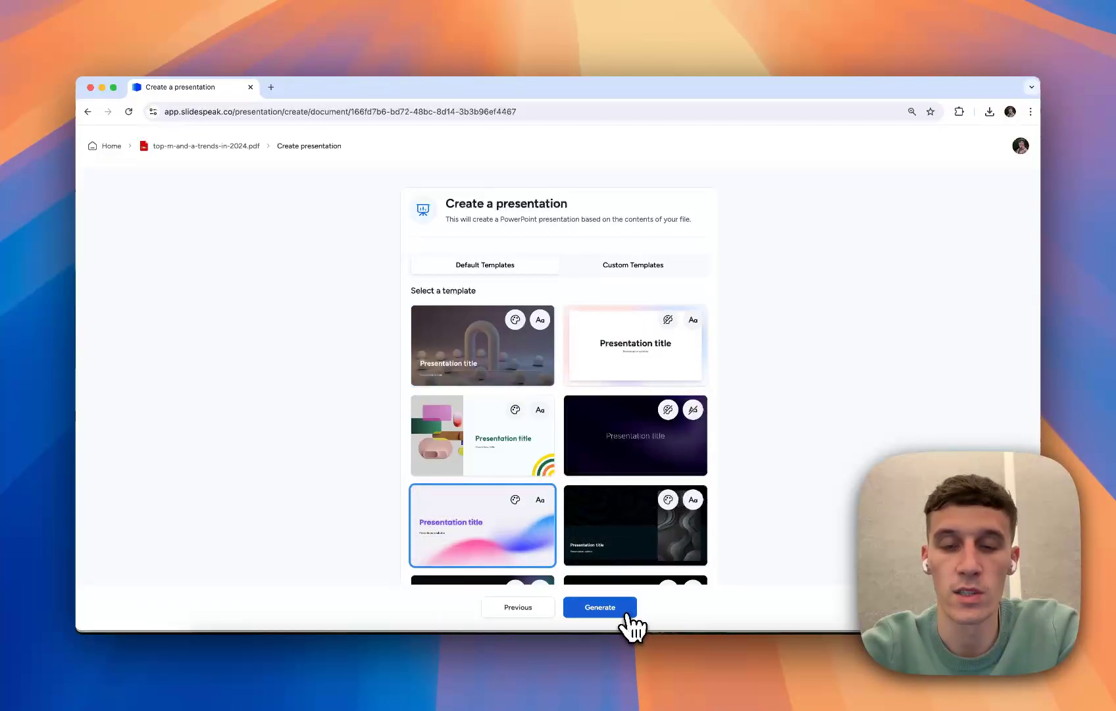
click(600, 607)
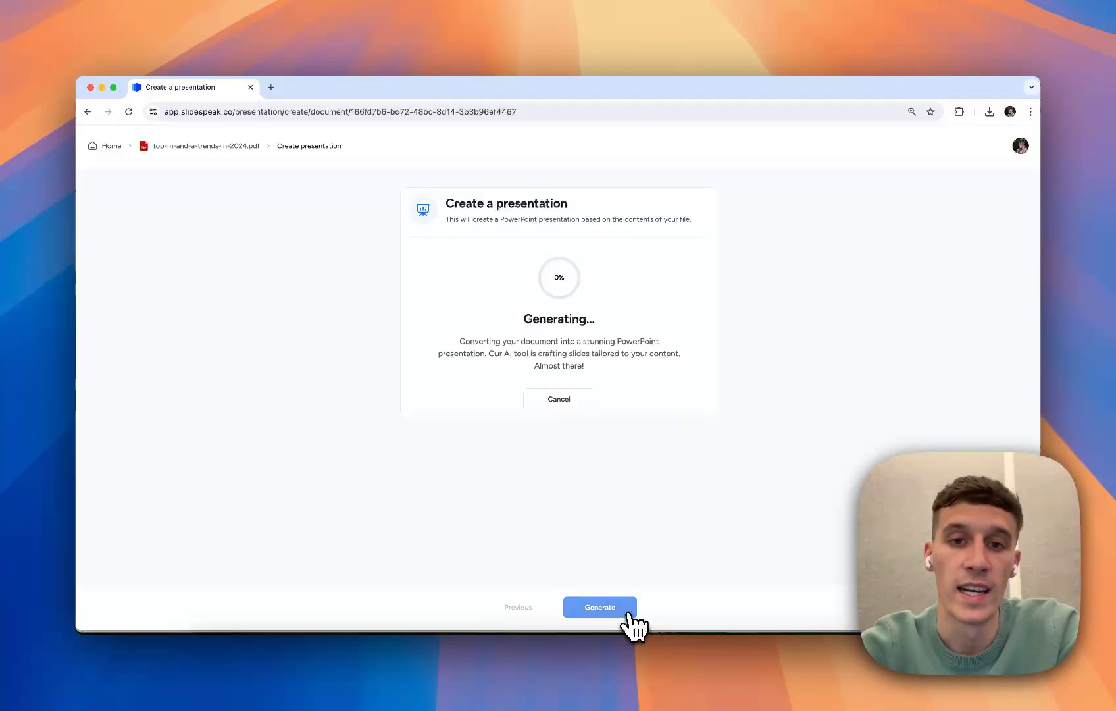
mouse_move(762, 343)
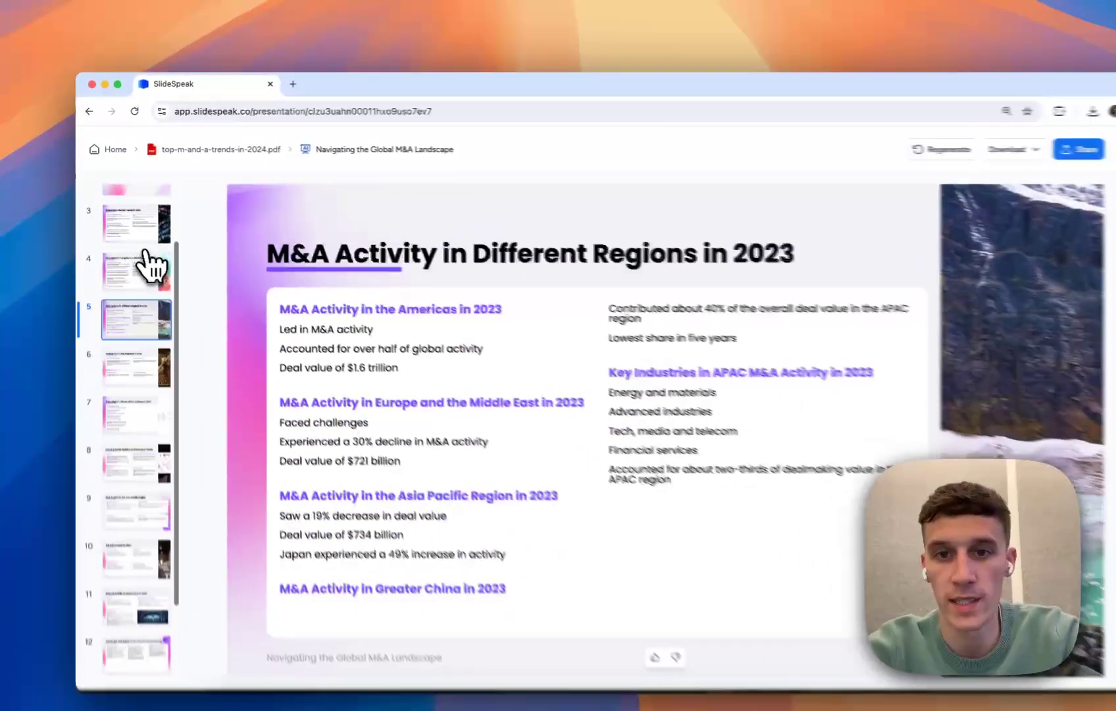
Step: View the Industry Sector Updates slide, then return to the title slide
click(129, 359)
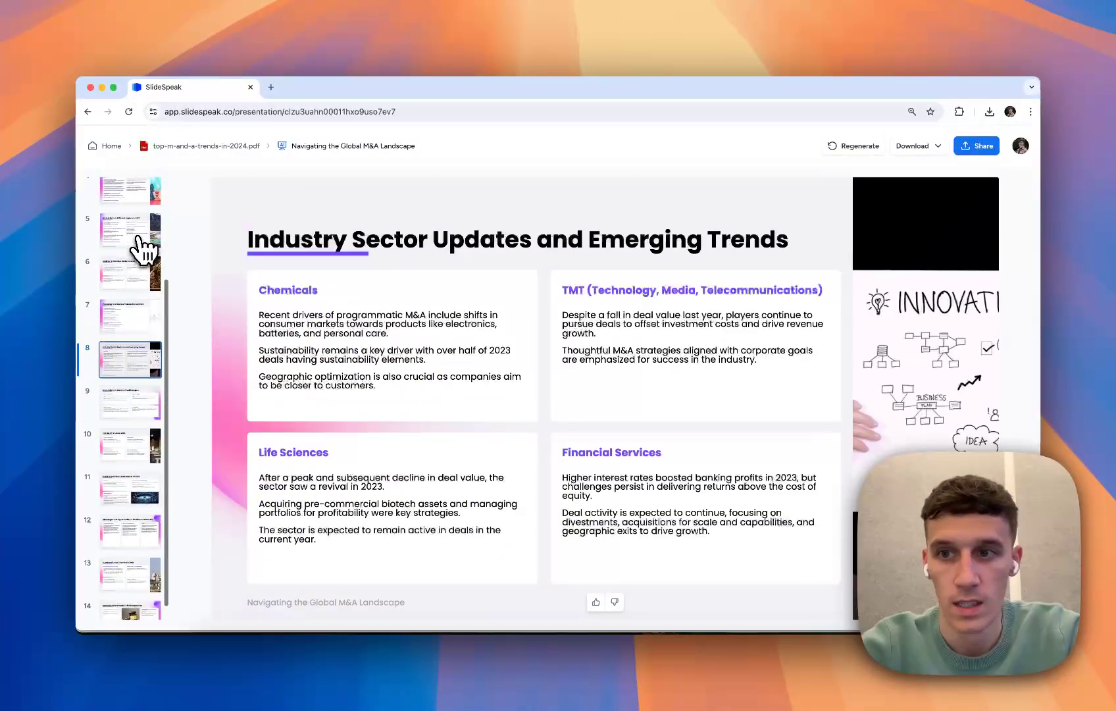
click(130, 193)
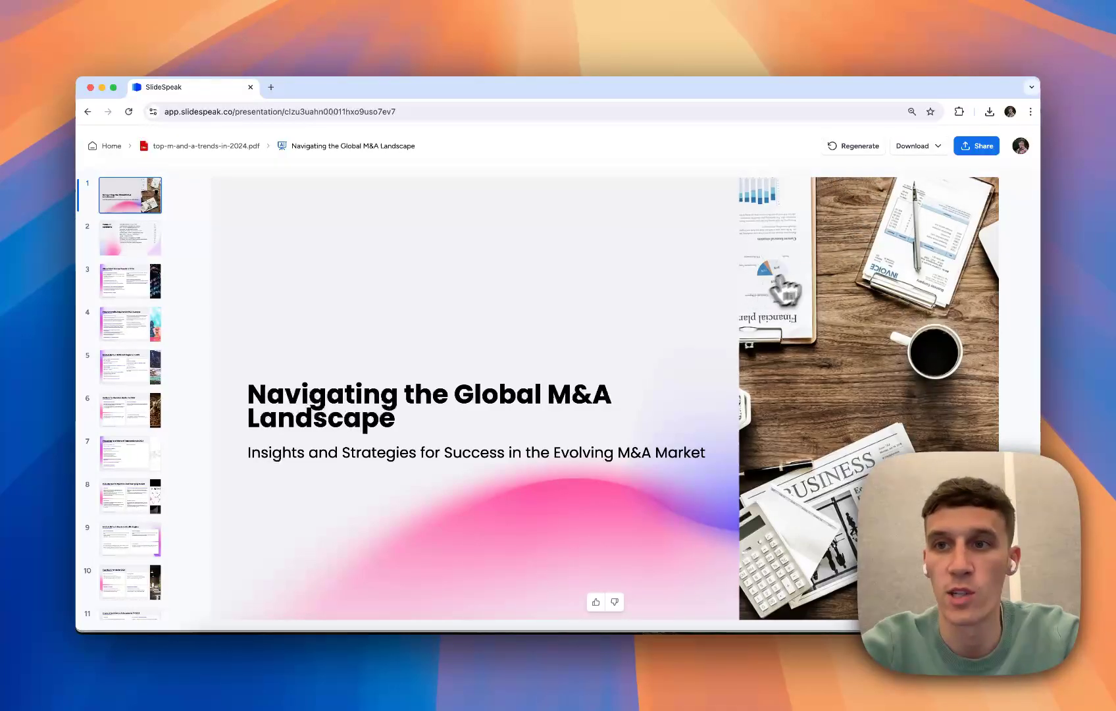
Step: Download the deck as a PowerPoint file and open it from Chrome's downloads
click(915, 145)
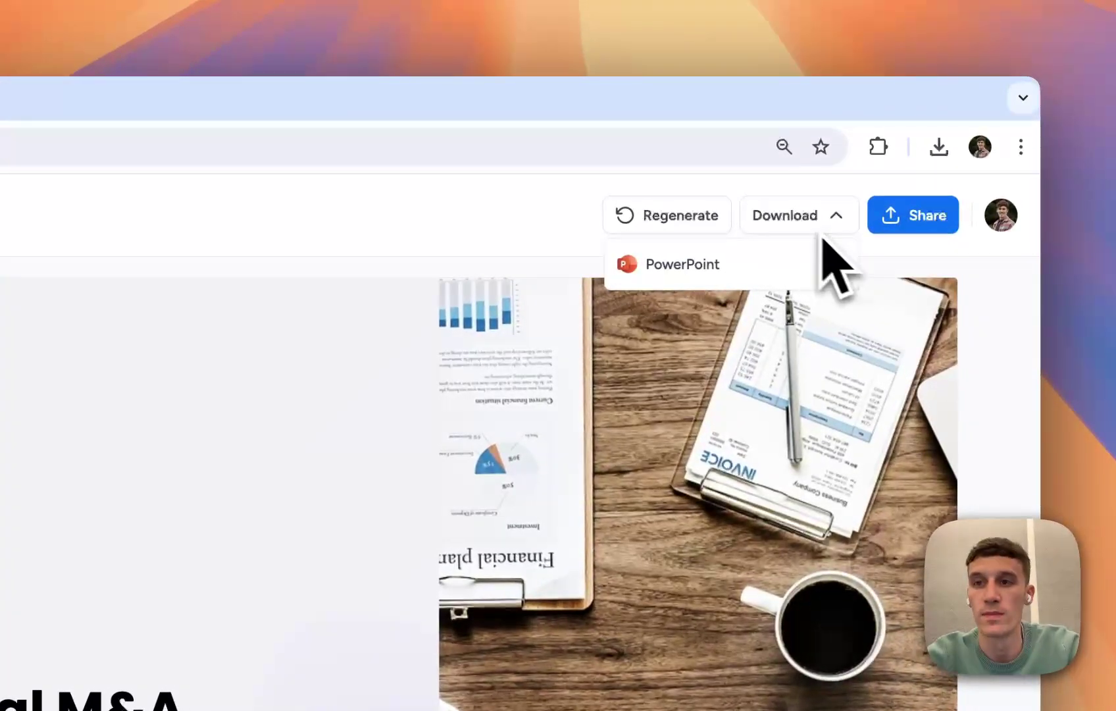
click(681, 264)
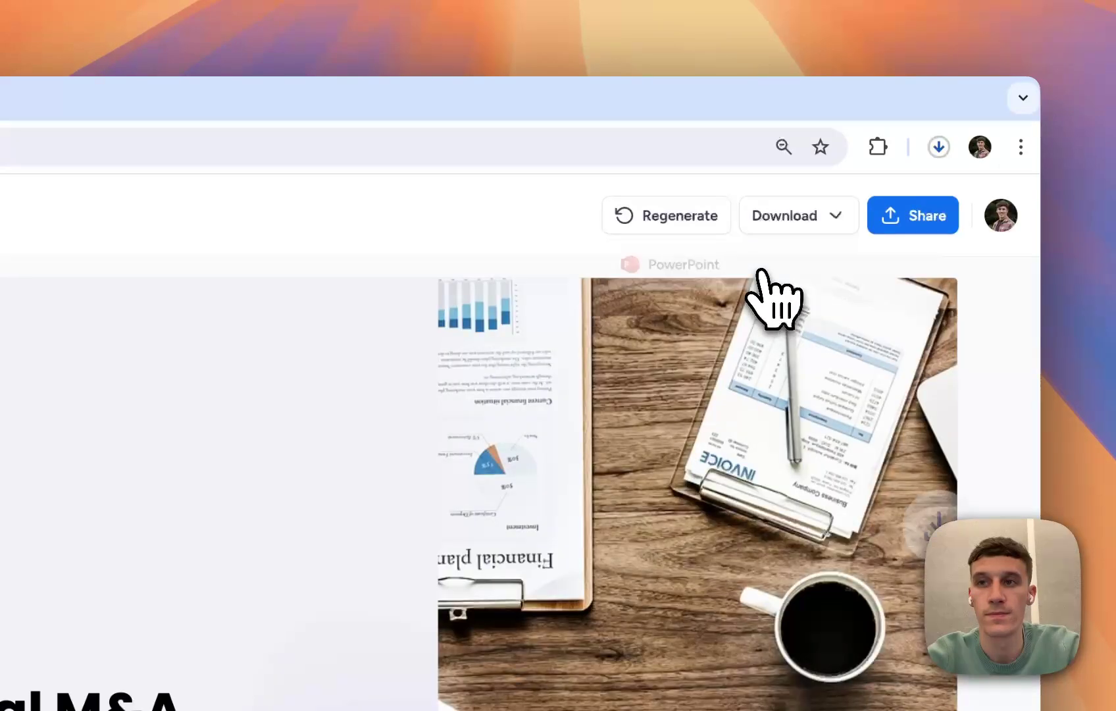
click(939, 147)
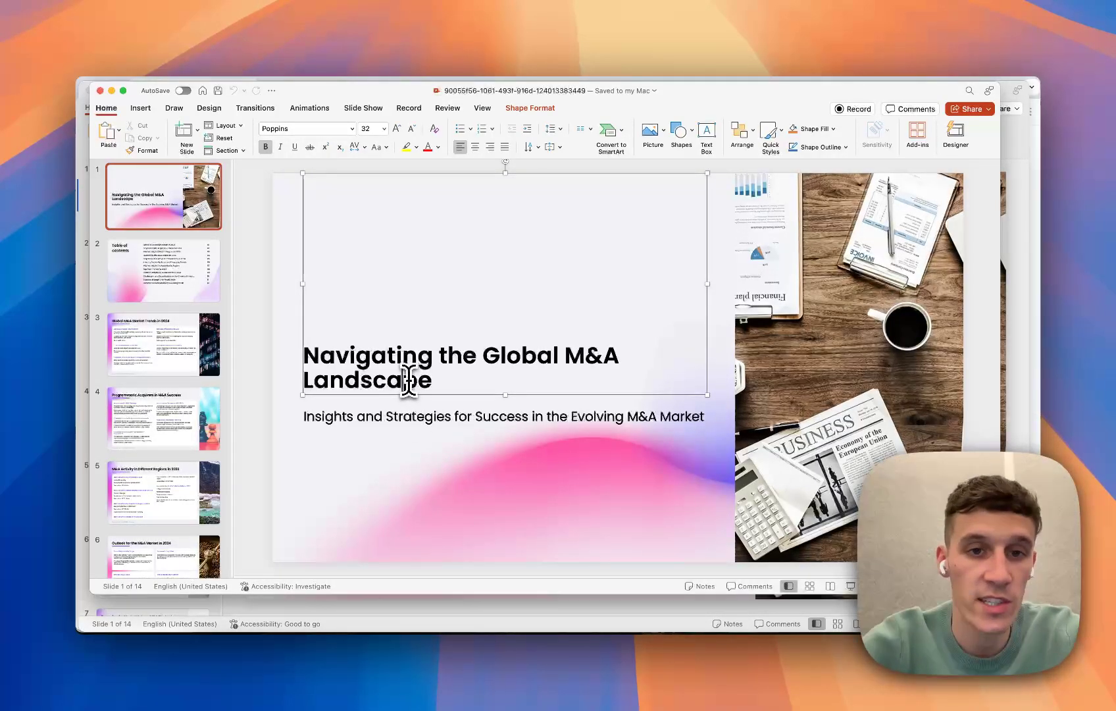
Step: Type test text 'hjghb', then view the Market Trends, title and contents slides
text(hjghb)
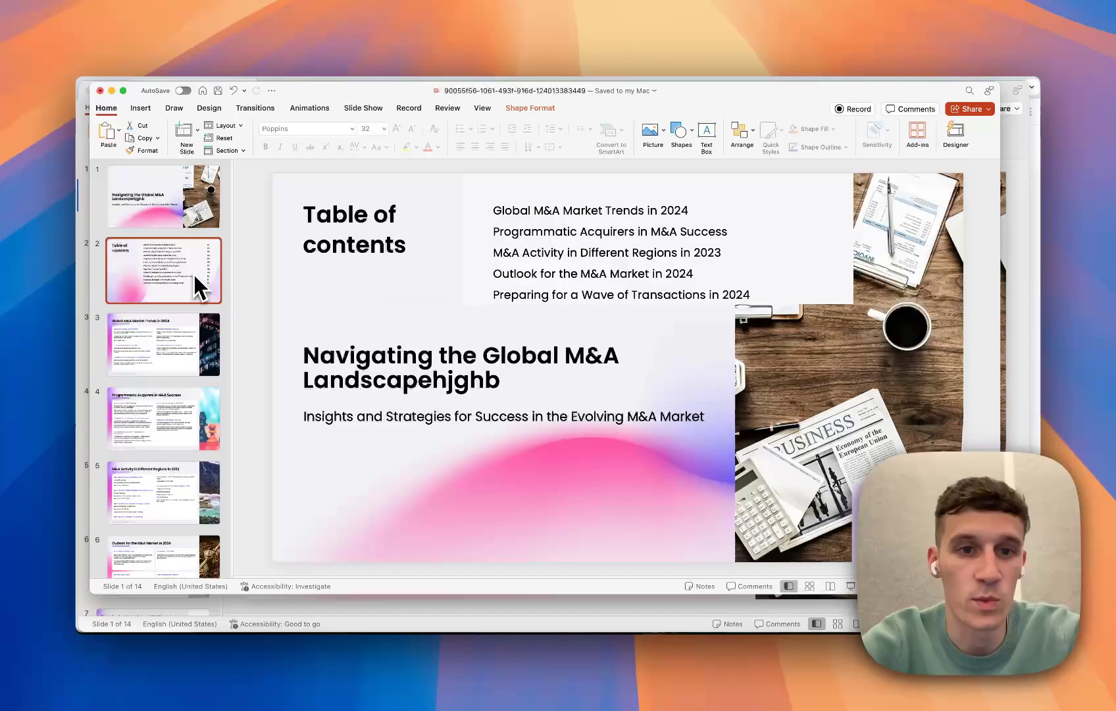
click(163, 344)
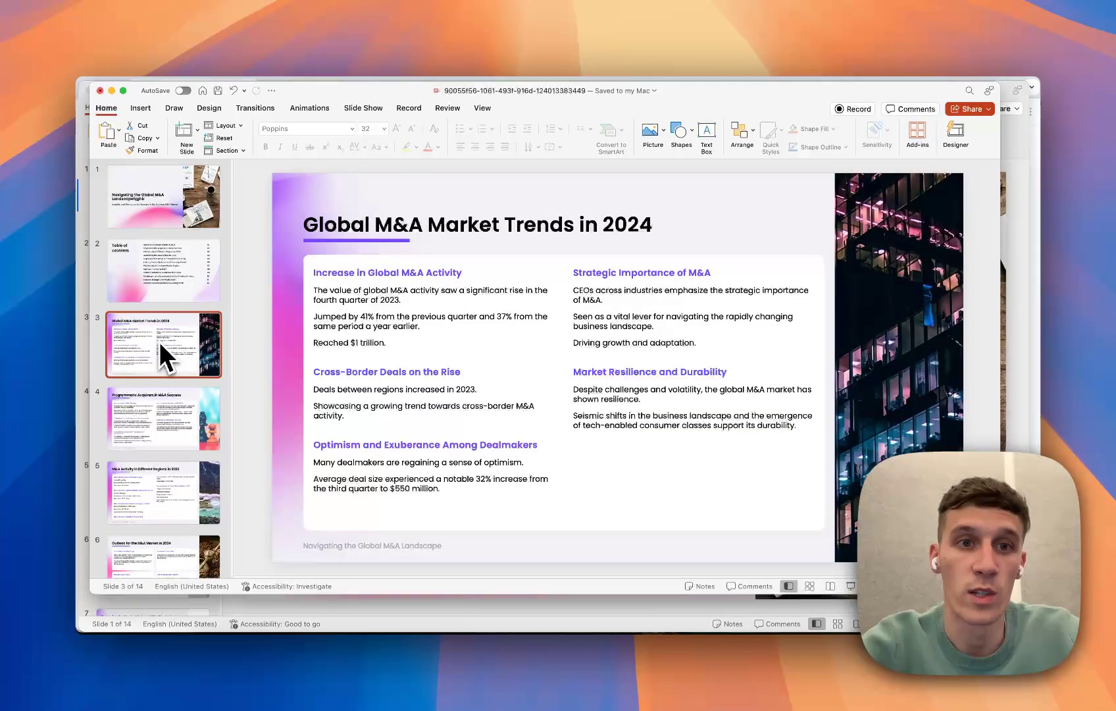
click(163, 197)
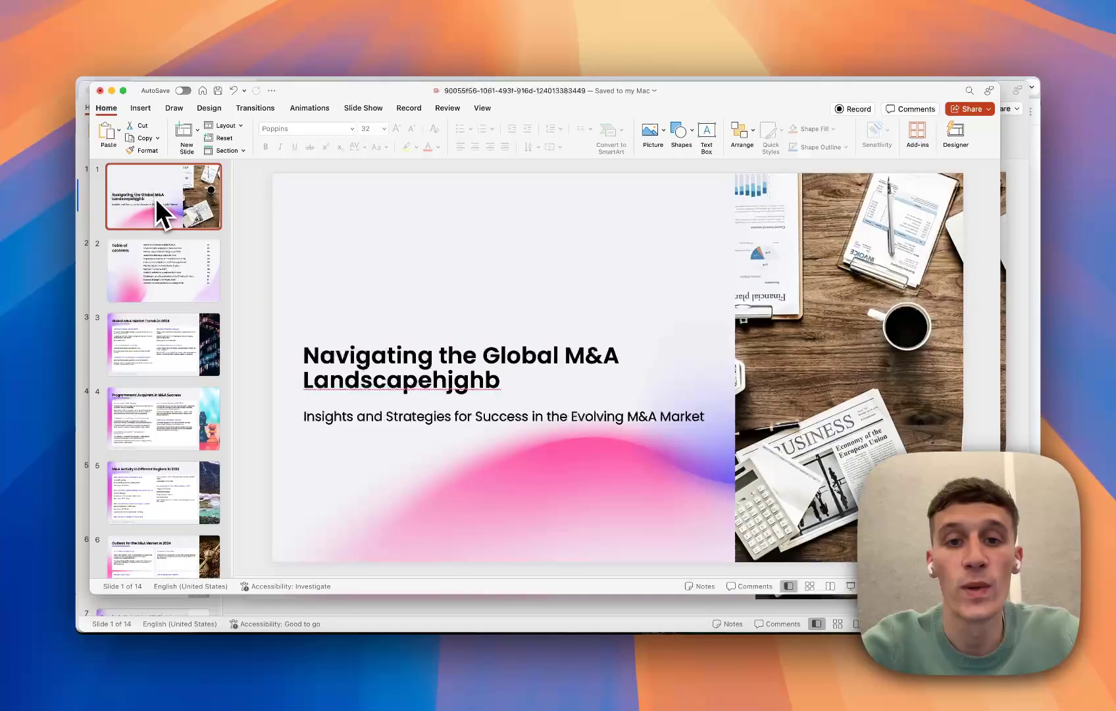
click(163, 270)
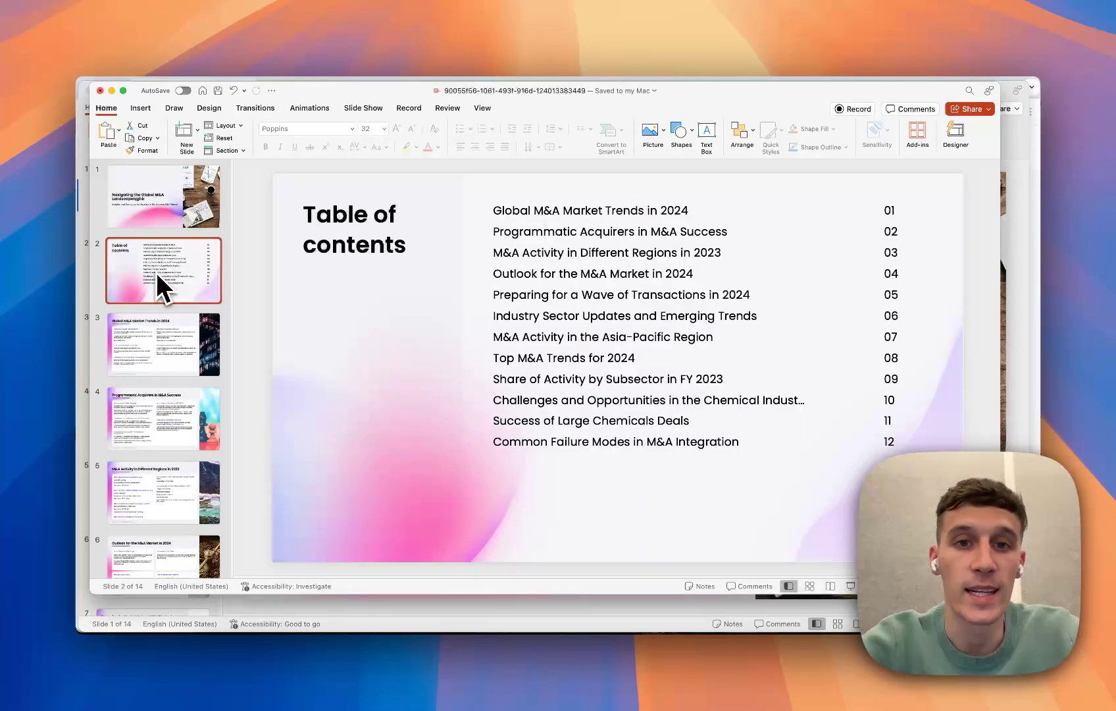